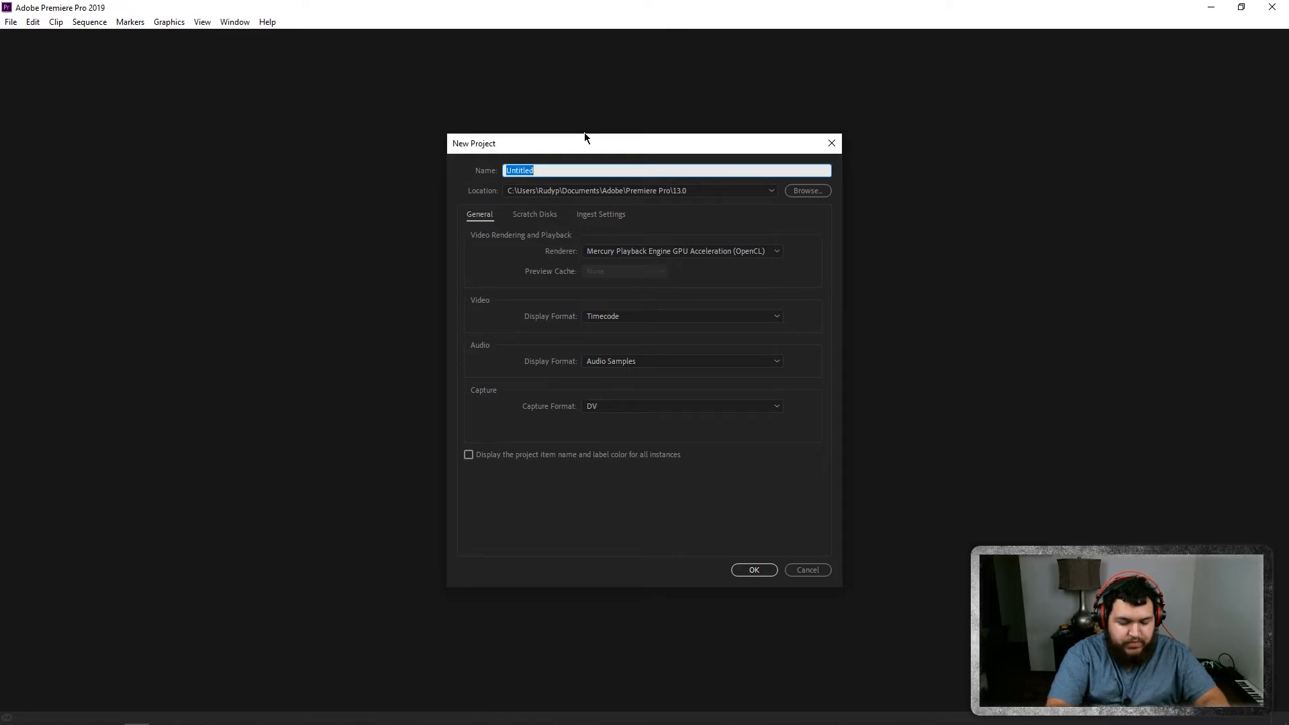
Name the new project INSTA TUT and create it
{"action": "type", "text": "INSTA TU"}
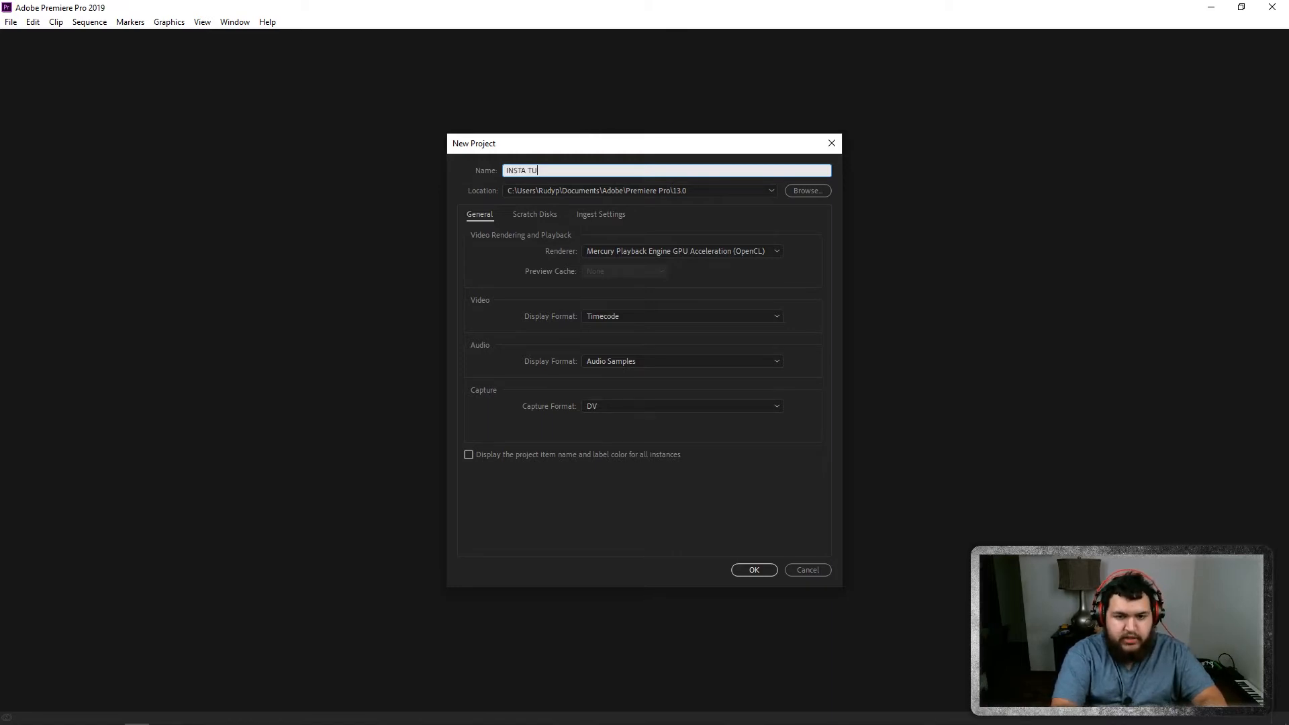
{"action": "left_click", "coordinate": [752, 569]}
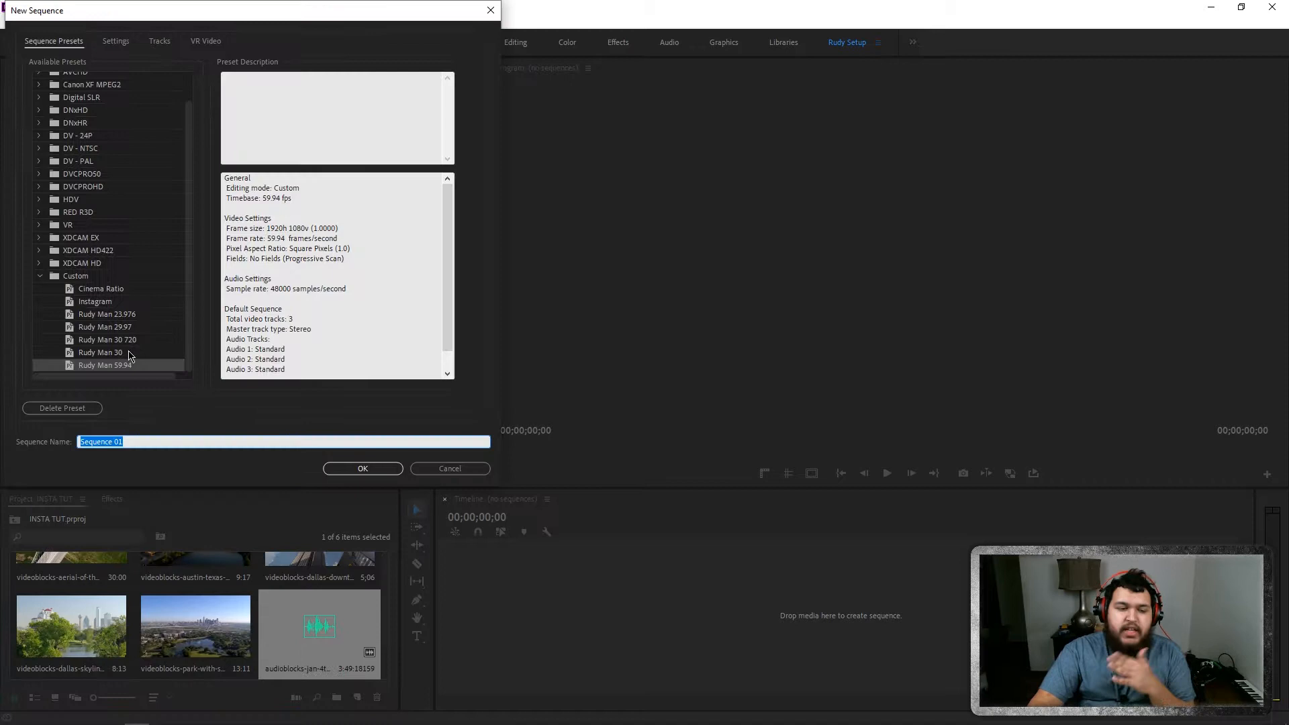
Create Sequence 01 from a Custom preset with the aerial clips and music
{"action": "left_click", "coordinate": [361, 468]}
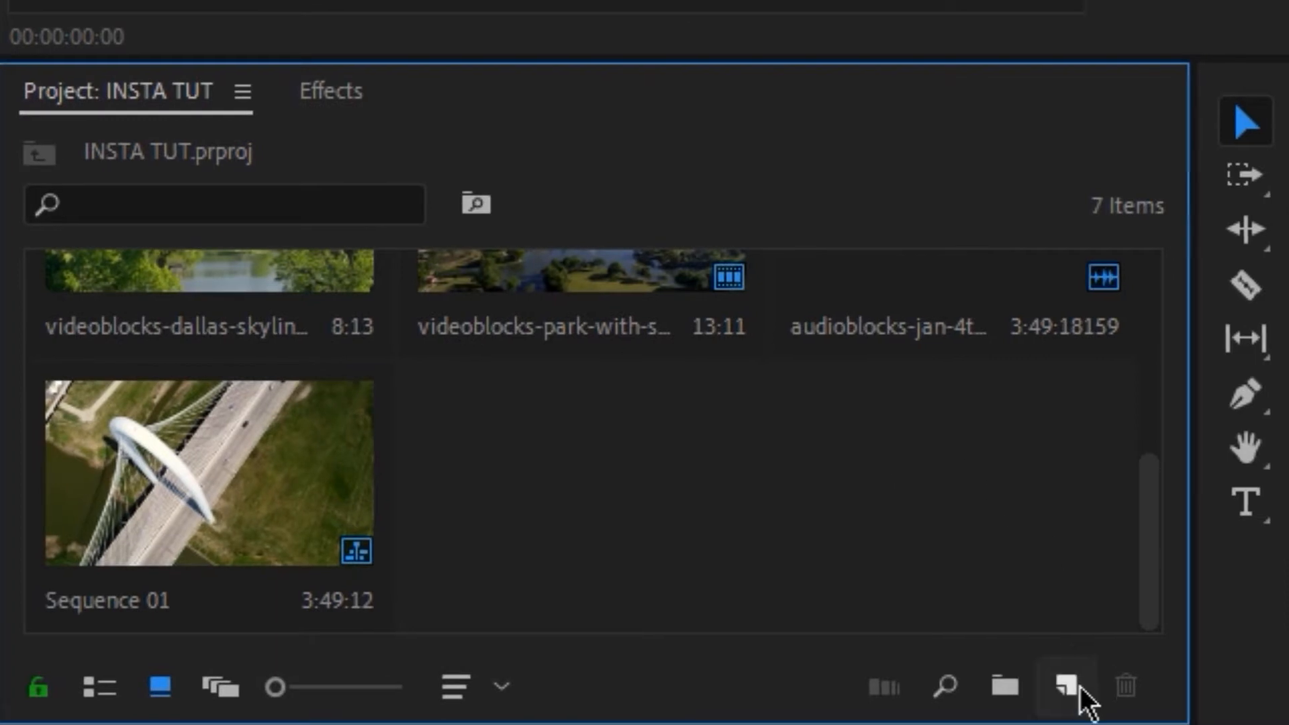
Create a 1920x1080 Black Video item via New Item > Black Video
{"action": "left_click", "coordinate": [1083, 686]}
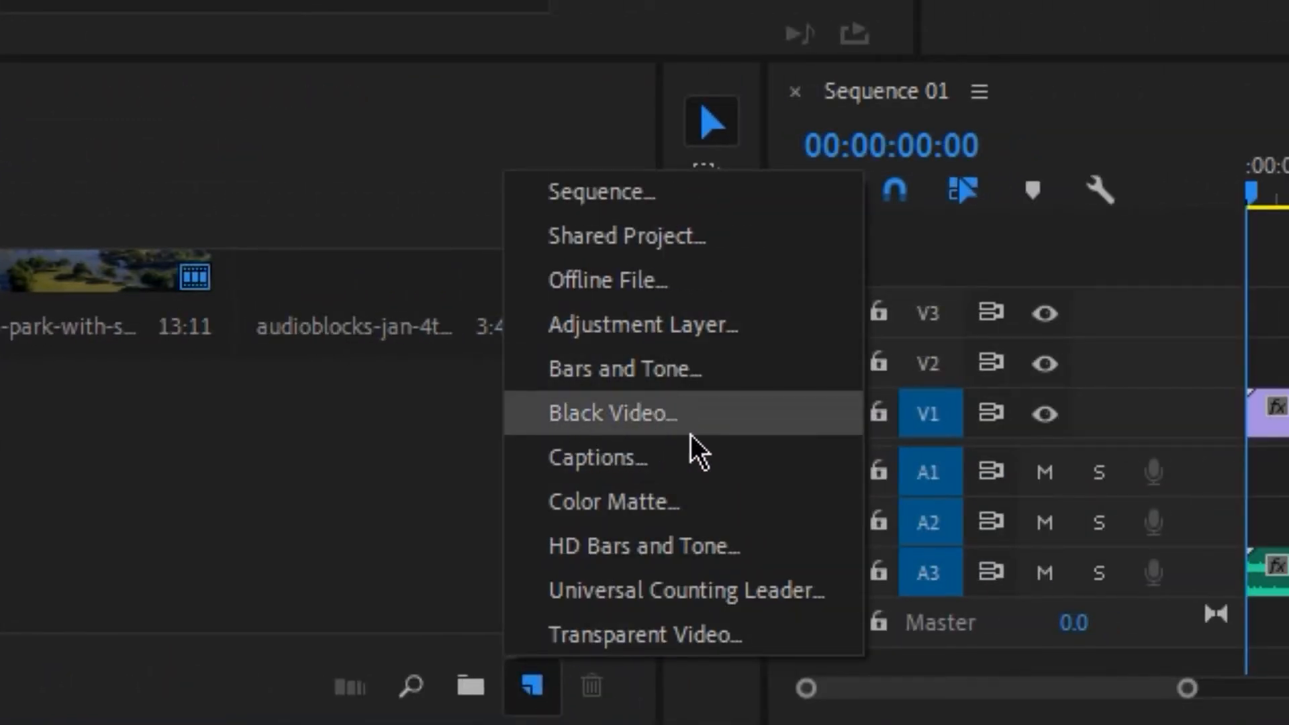
{"action": "left_click", "coordinate": [612, 412]}
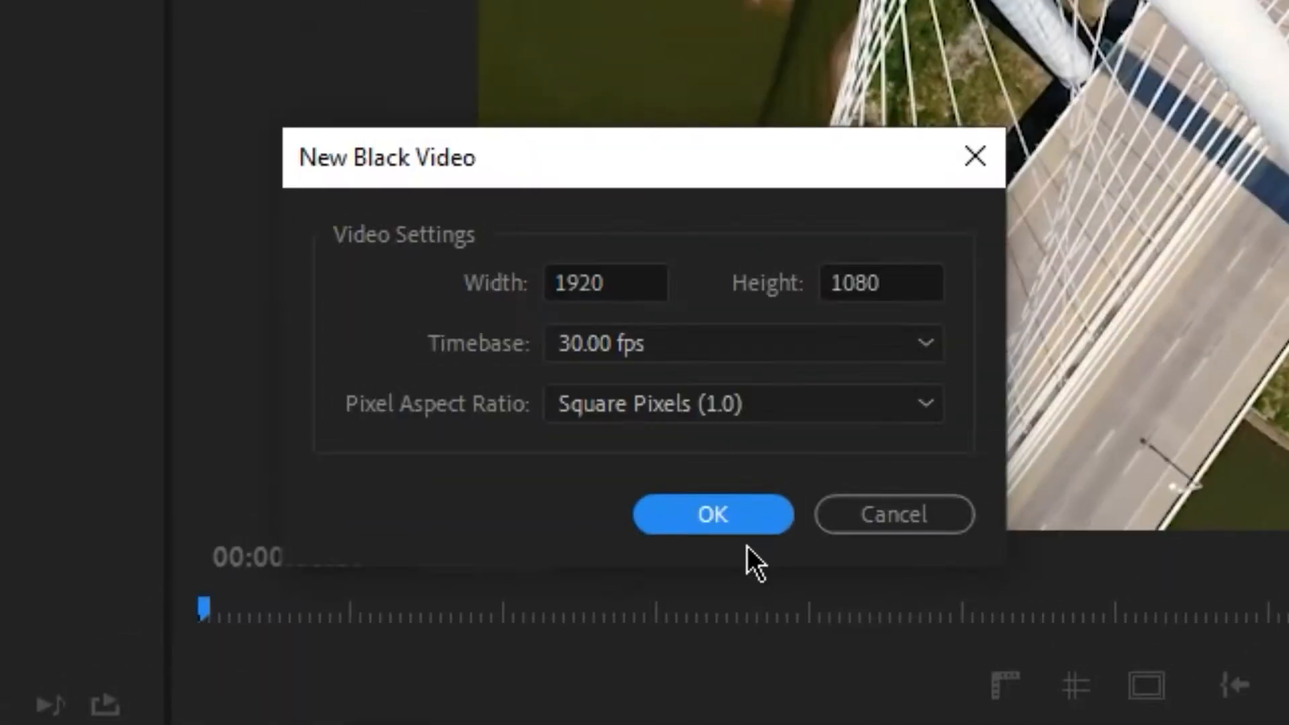
{"action": "left_click", "coordinate": [712, 514]}
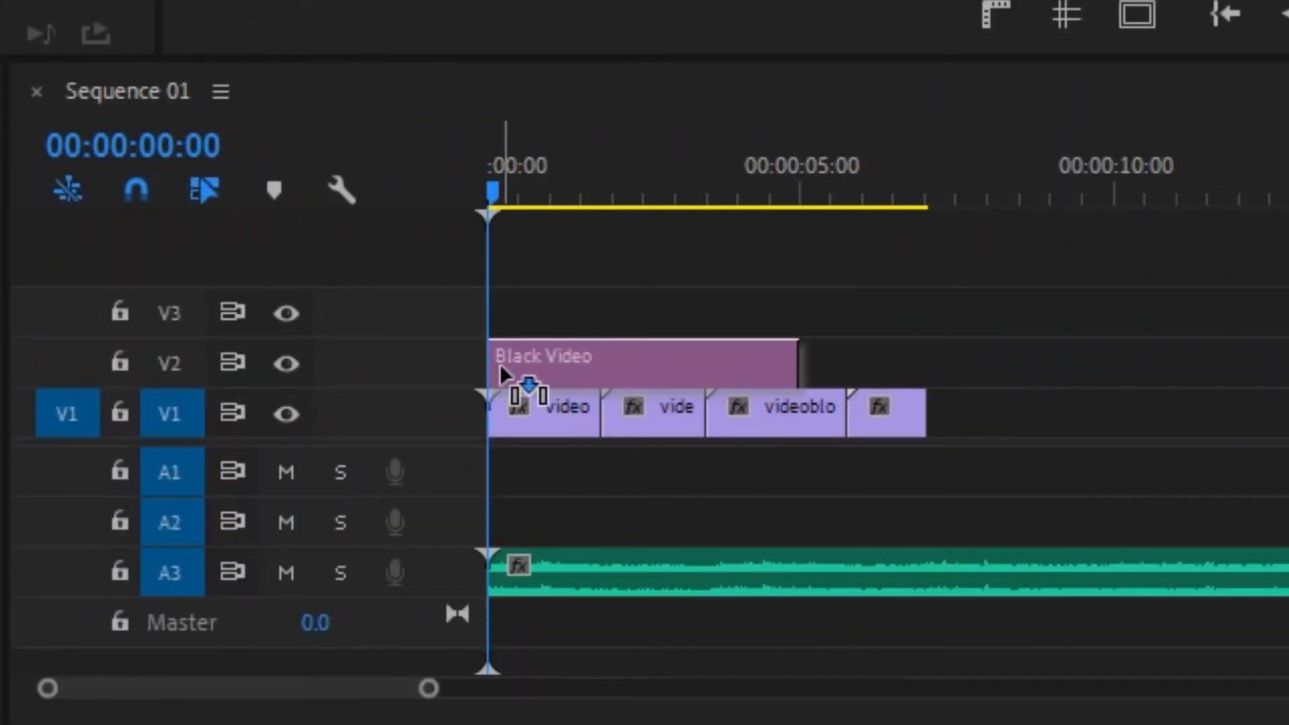
Place the Black Video on track V2 above the footage at the sequence start
{"action": "left_click", "coordinate": [642, 357]}
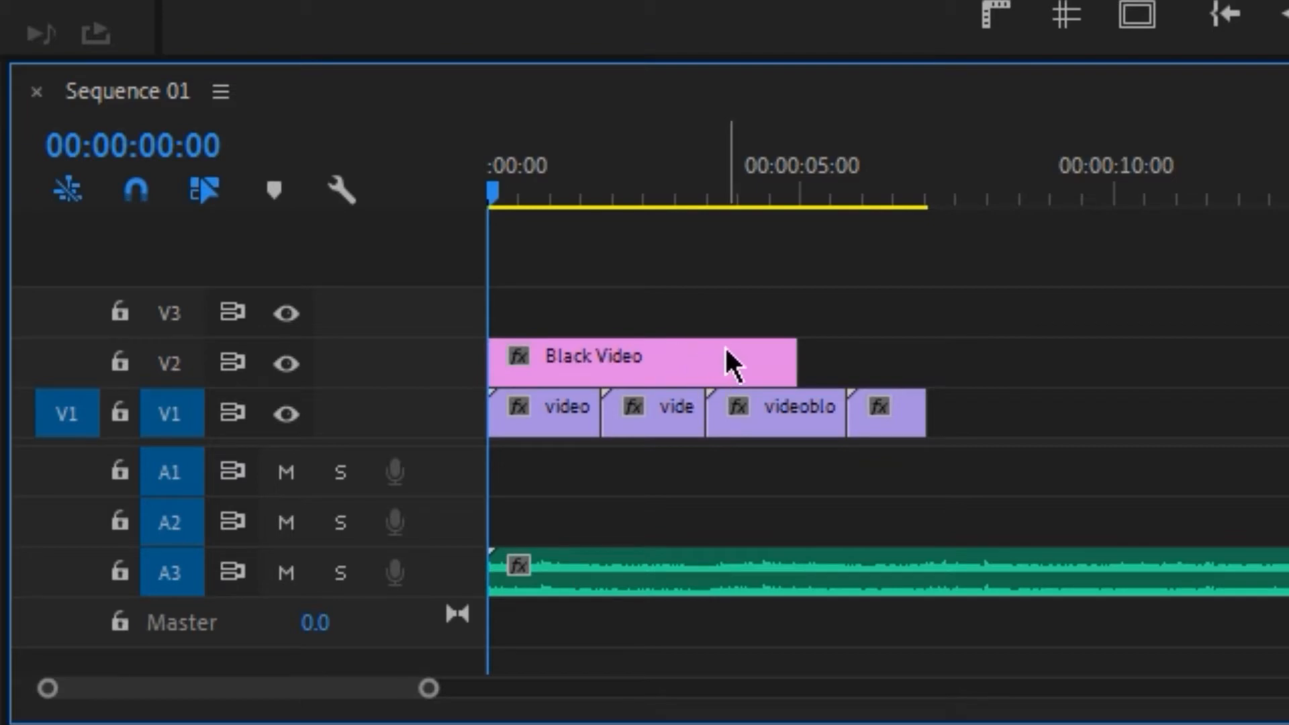
{"action": "left_click_drag", "start_coordinate": [792, 359], "coordinate": [884, 360]}
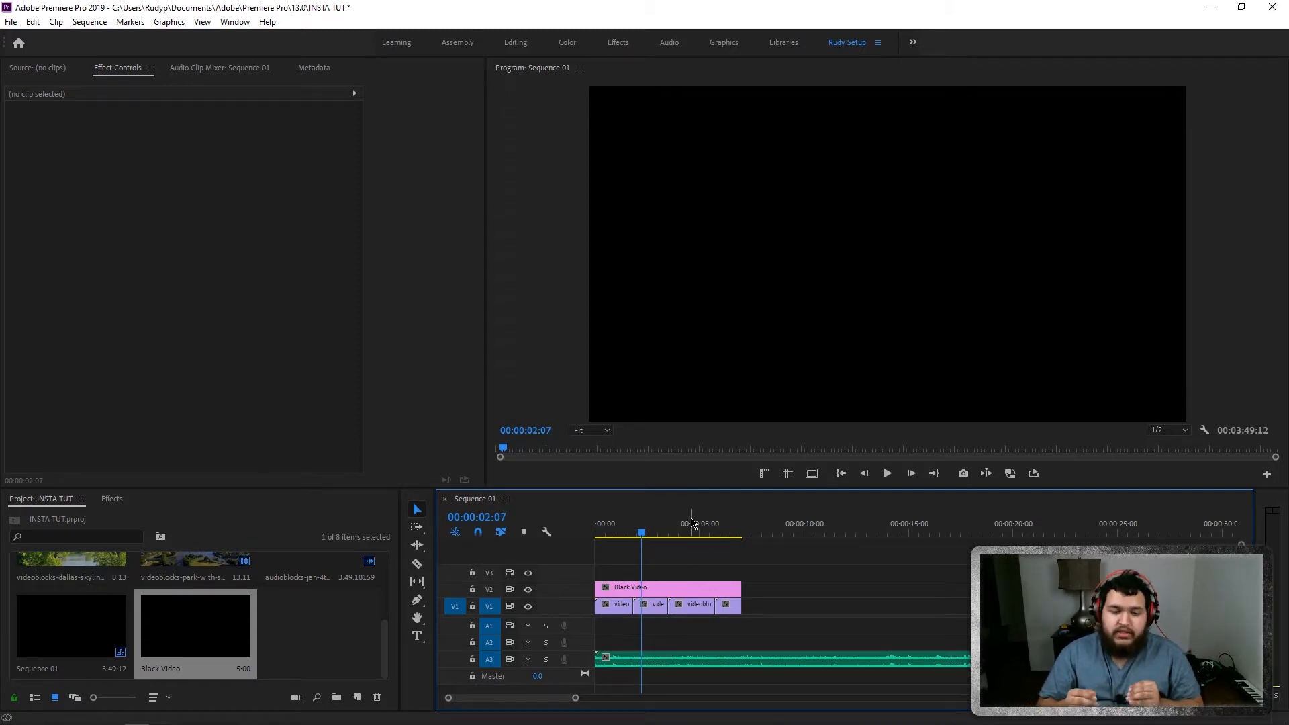
Apply 4-Color Gradient from Video Effects > Generate to the Black Video clip
{"action": "left_click", "coordinate": [112, 499]}
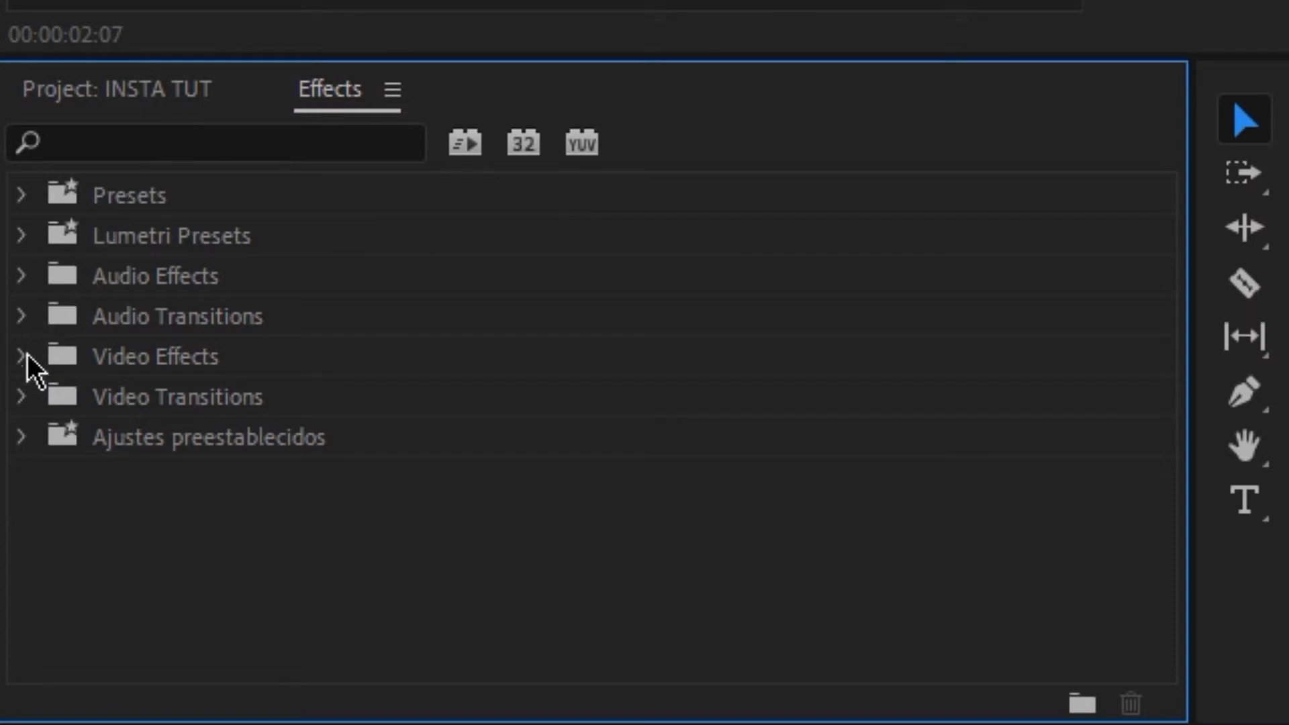
{"action": "left_click", "coordinate": [24, 356]}
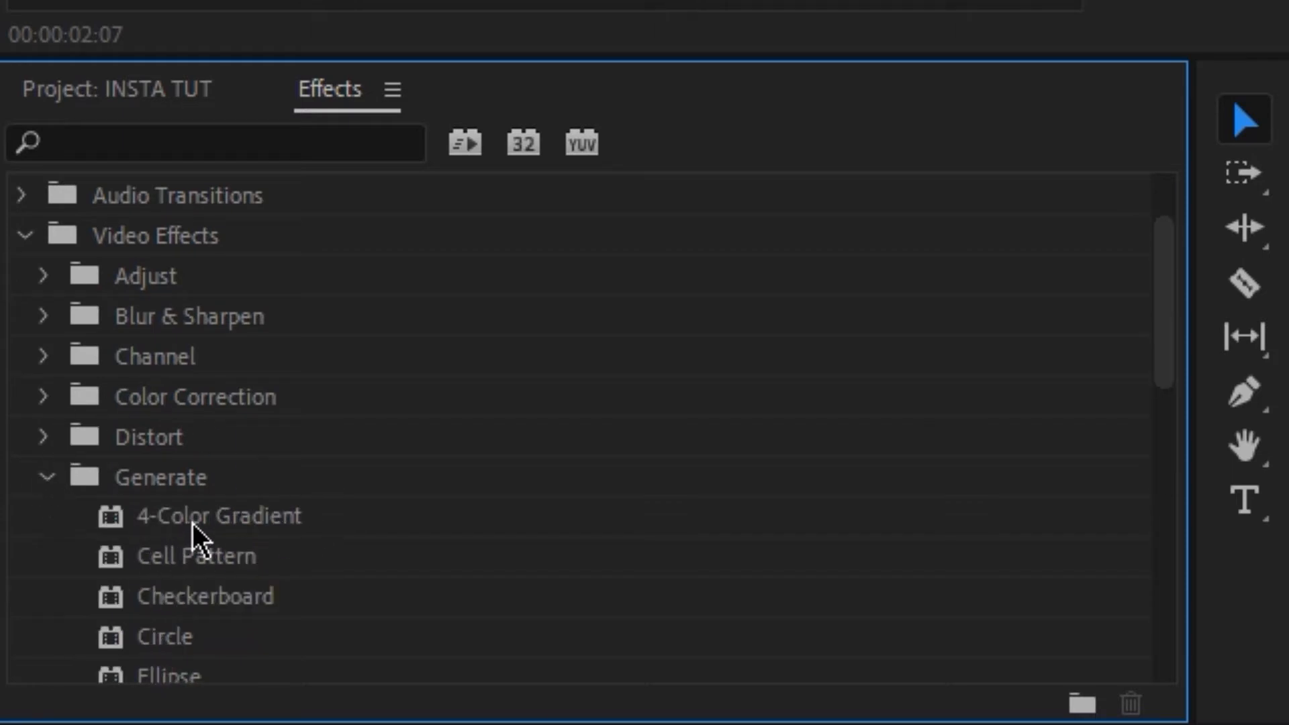
{"action": "mouse_move", "coordinate": [233, 534]}
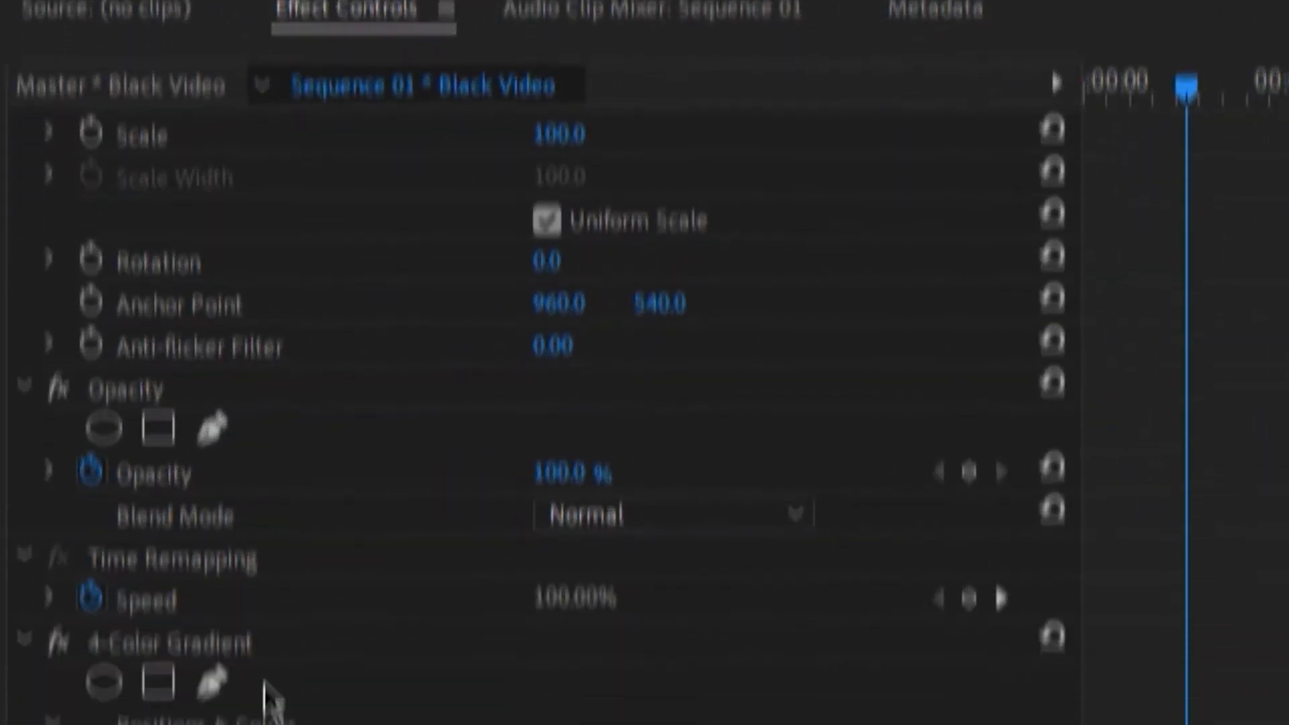
{"action": "scroll", "scroll_direction": "down", "scroll_amount": 3}
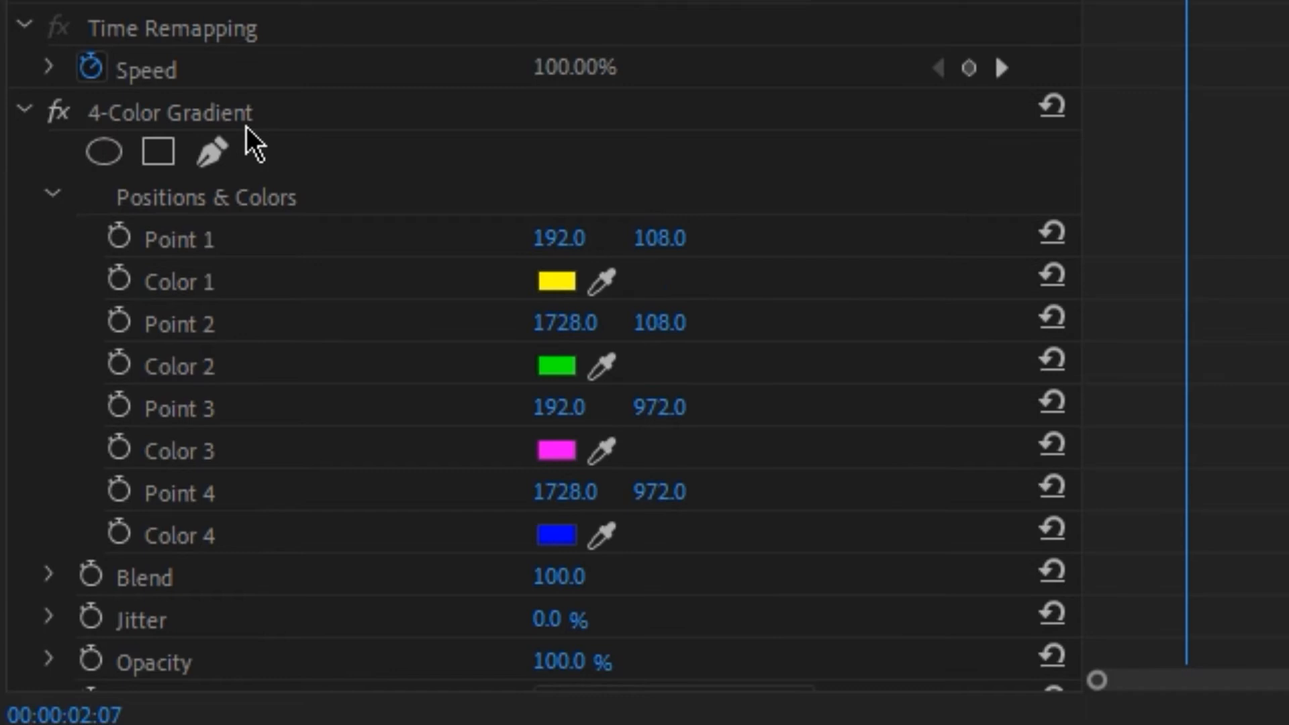
{"action": "mouse_move", "coordinate": [558, 388]}
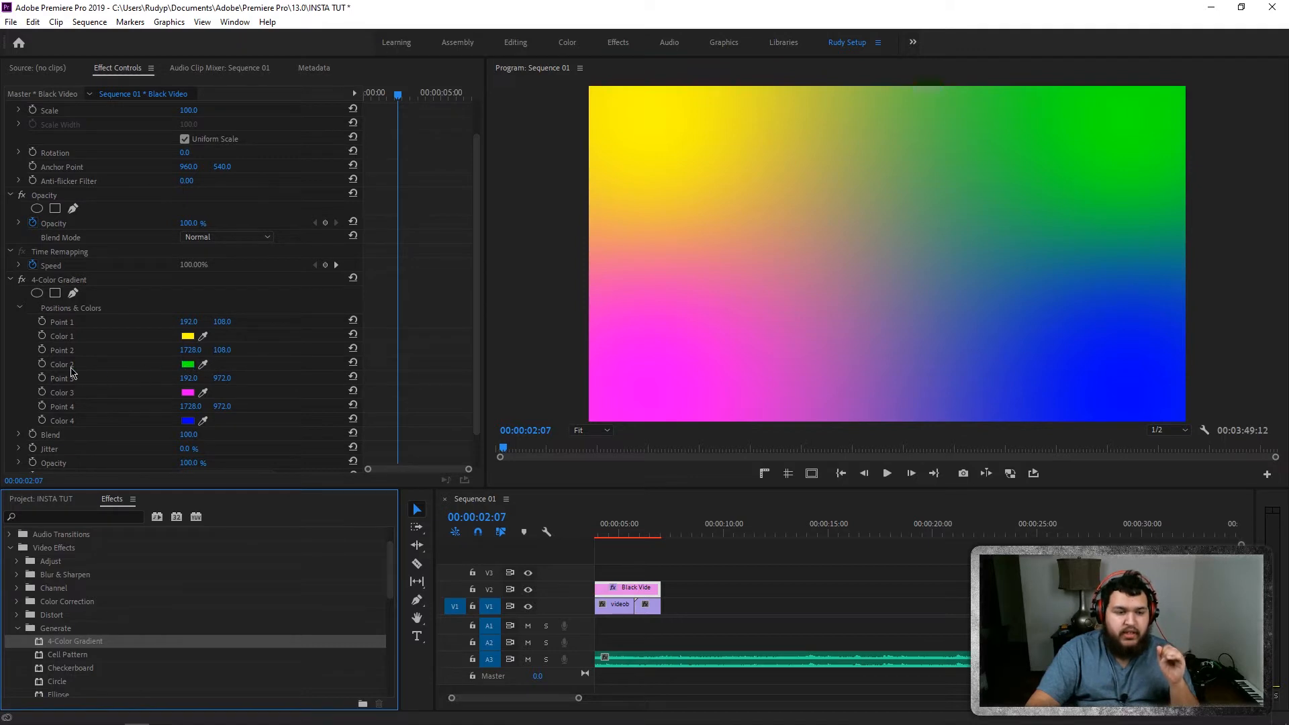
Set the gradient's Color 2 from green to orange (EAAC16)
{"action": "left_click", "coordinate": [63, 364]}
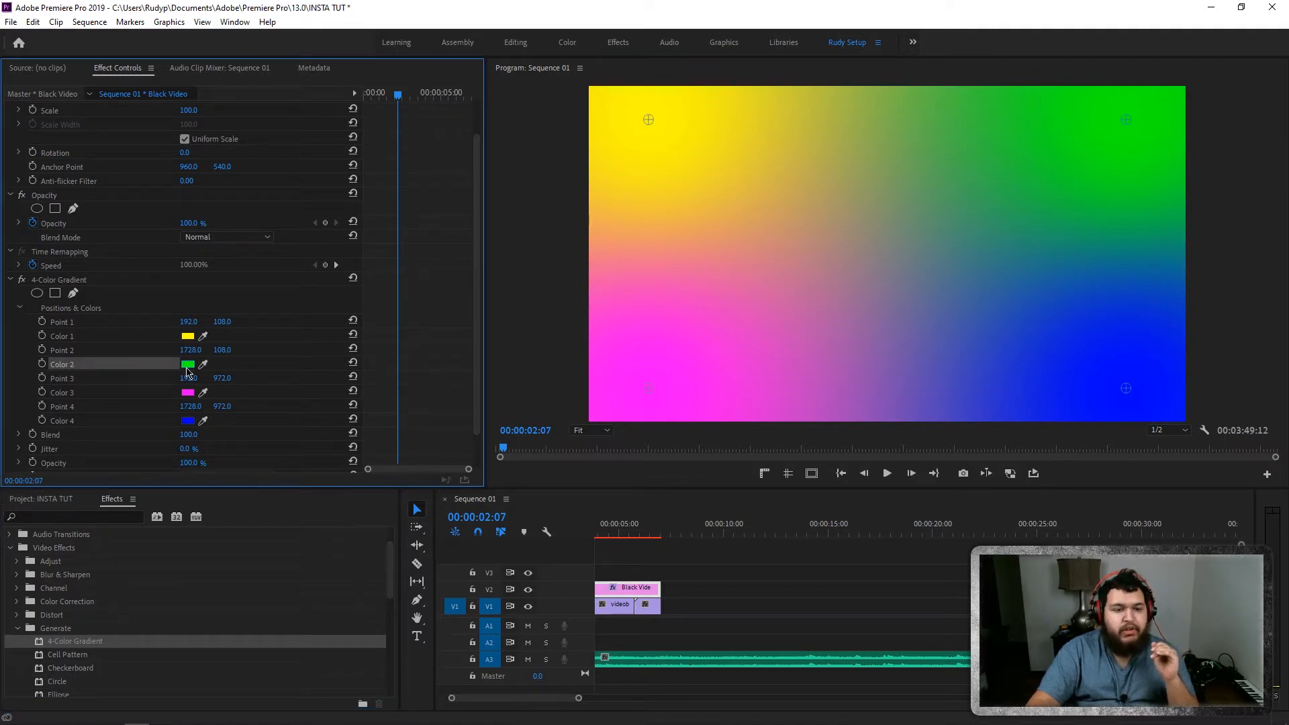
{"action": "left_click", "coordinate": [188, 364]}
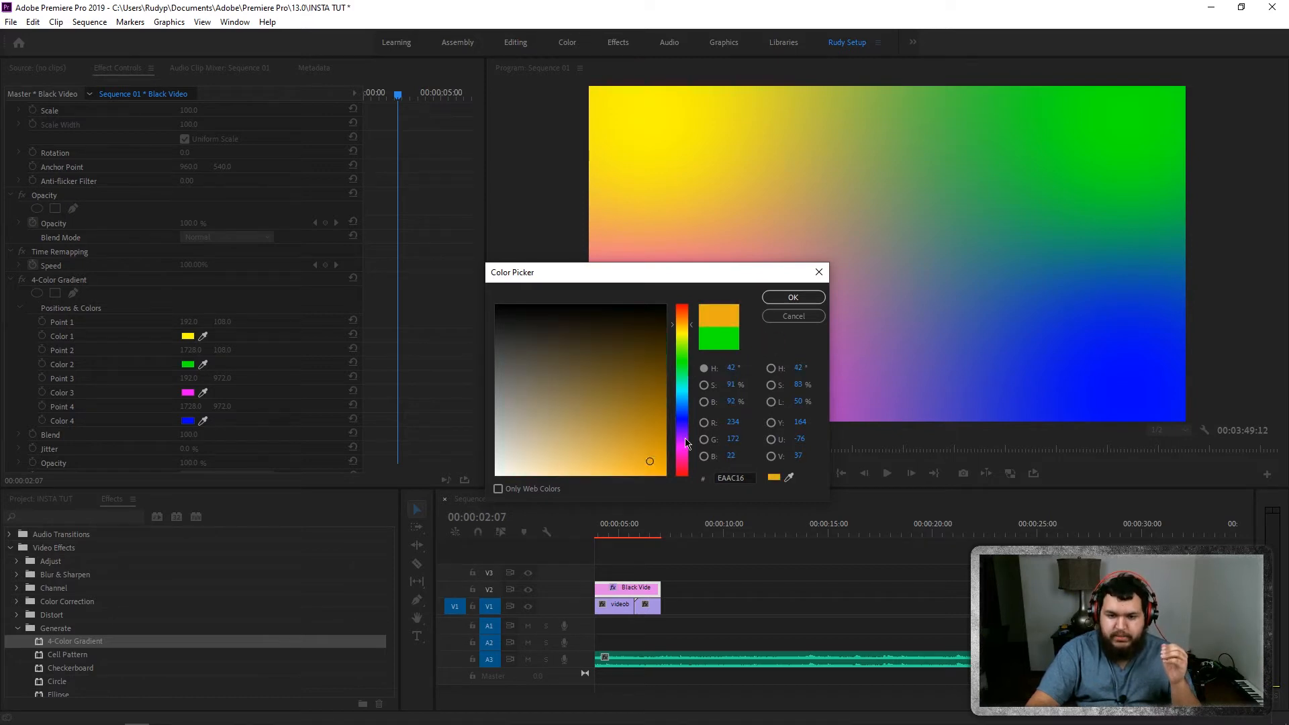
{"action": "left_click", "coordinate": [793, 297]}
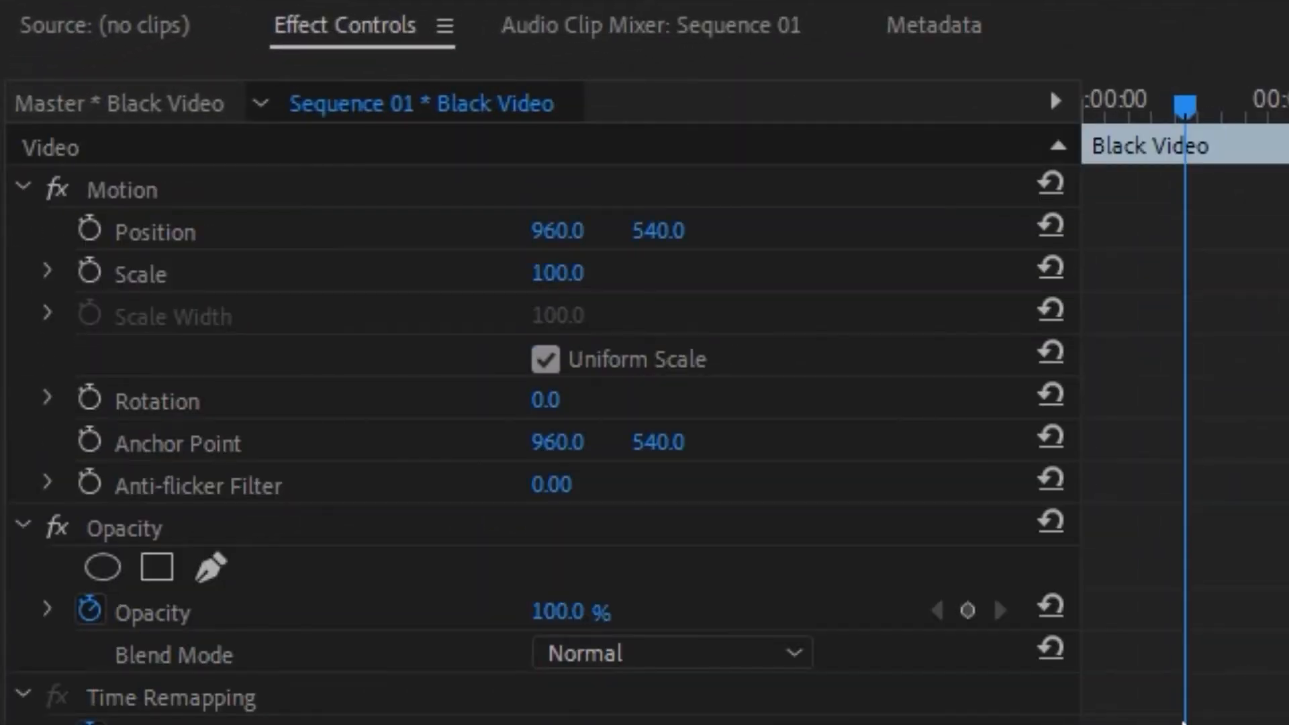
Turn off Opacity keyframing, enter 35 and scrub the Black Video opacity down to 12%
{"action": "scroll", "scroll_direction": "down", "scroll_amount": 3}
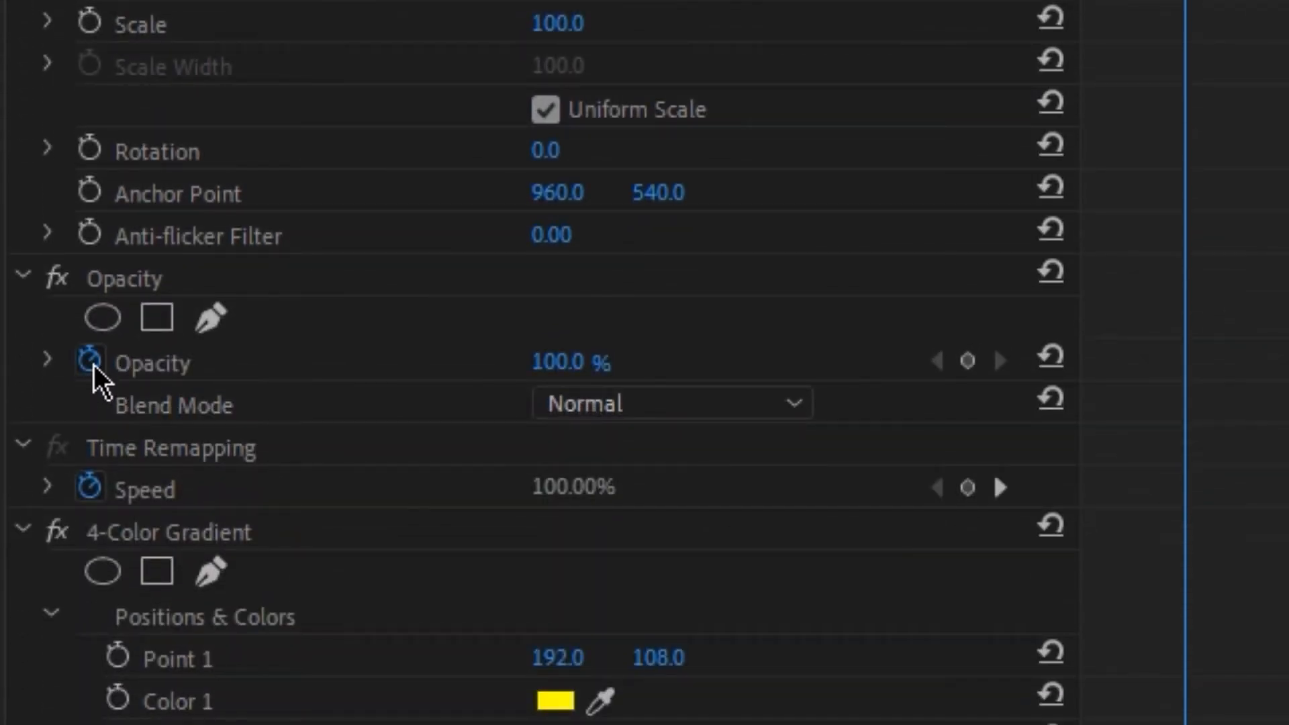
{"action": "left_click", "coordinate": [90, 363]}
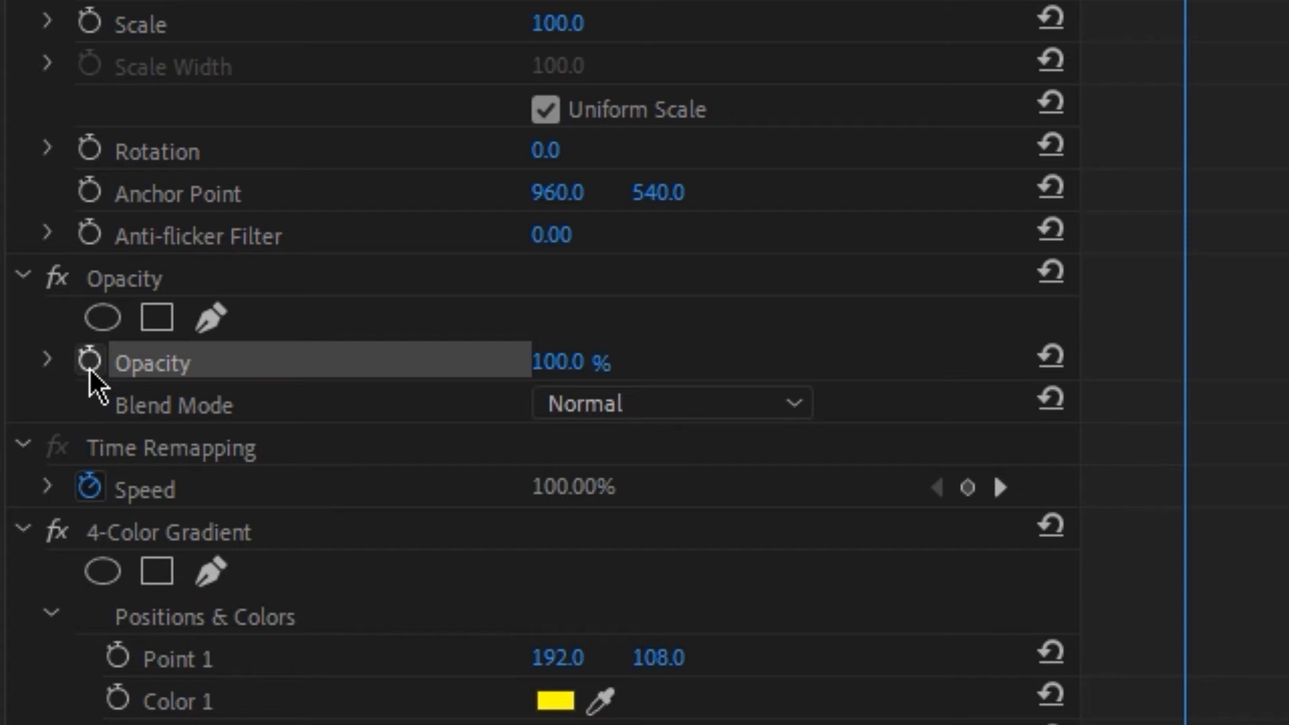
{"action": "double_click", "coordinate": [572, 361]}
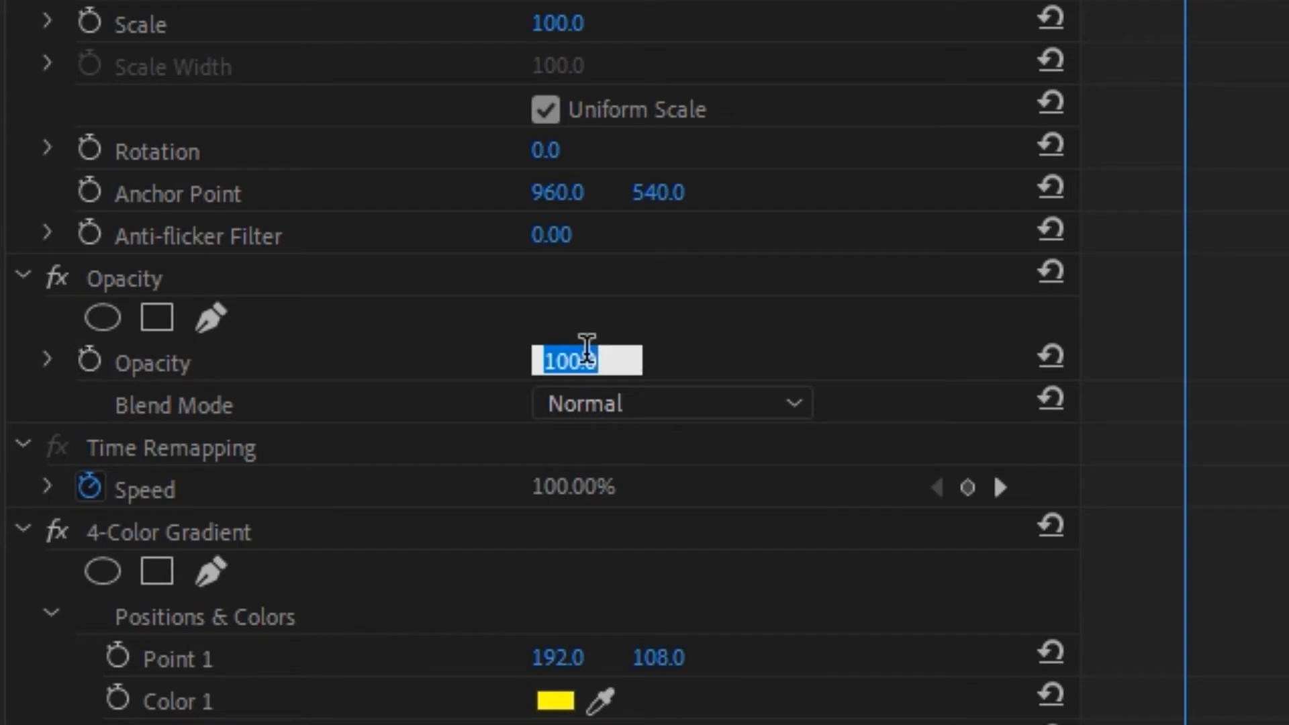
{"action": "type", "text": "35.0 %"}
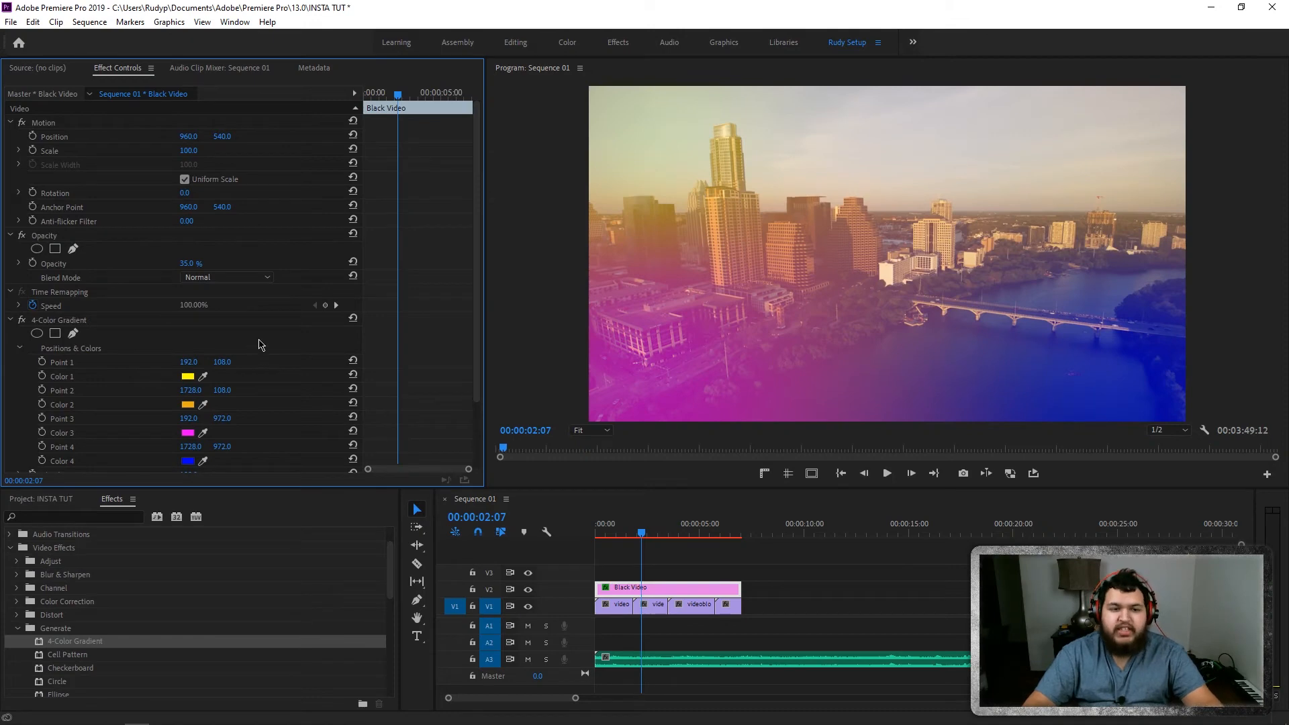
{"action": "mouse_move", "coordinate": [182, 259]}
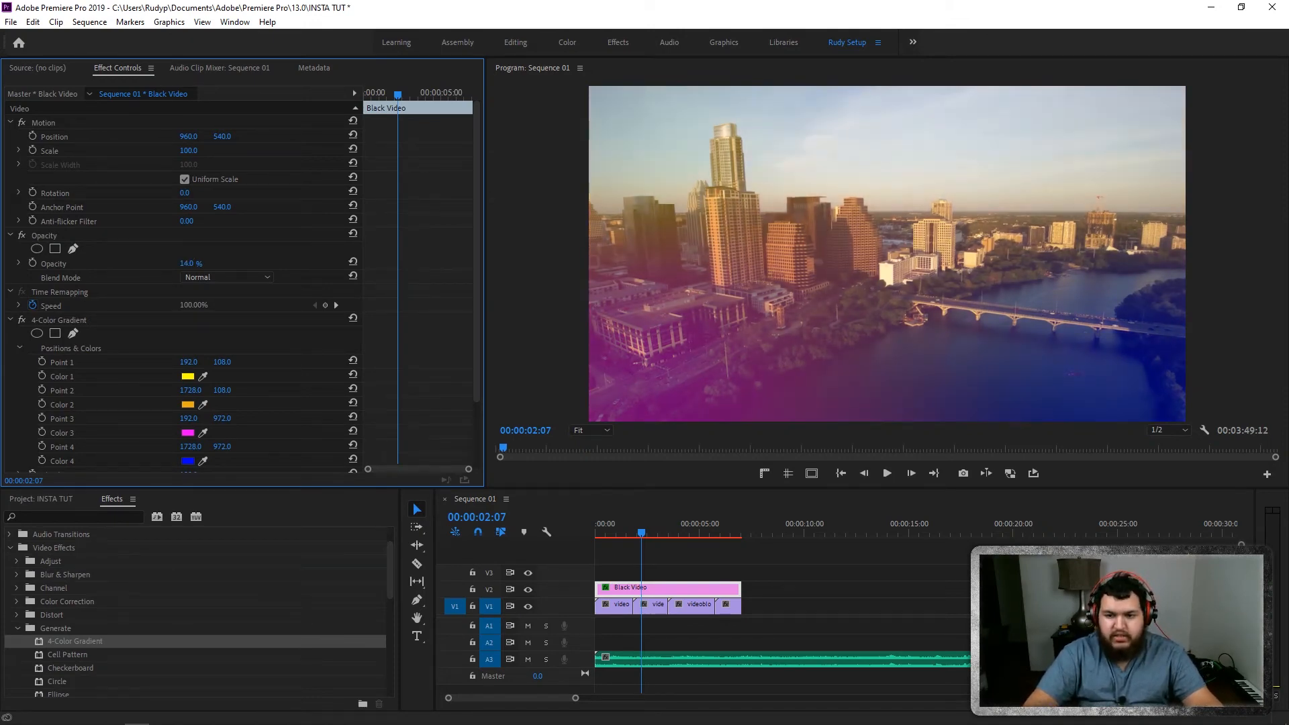
{"action": "left_click_drag", "start_coordinate": [191, 263], "coordinate": [185, 263]}
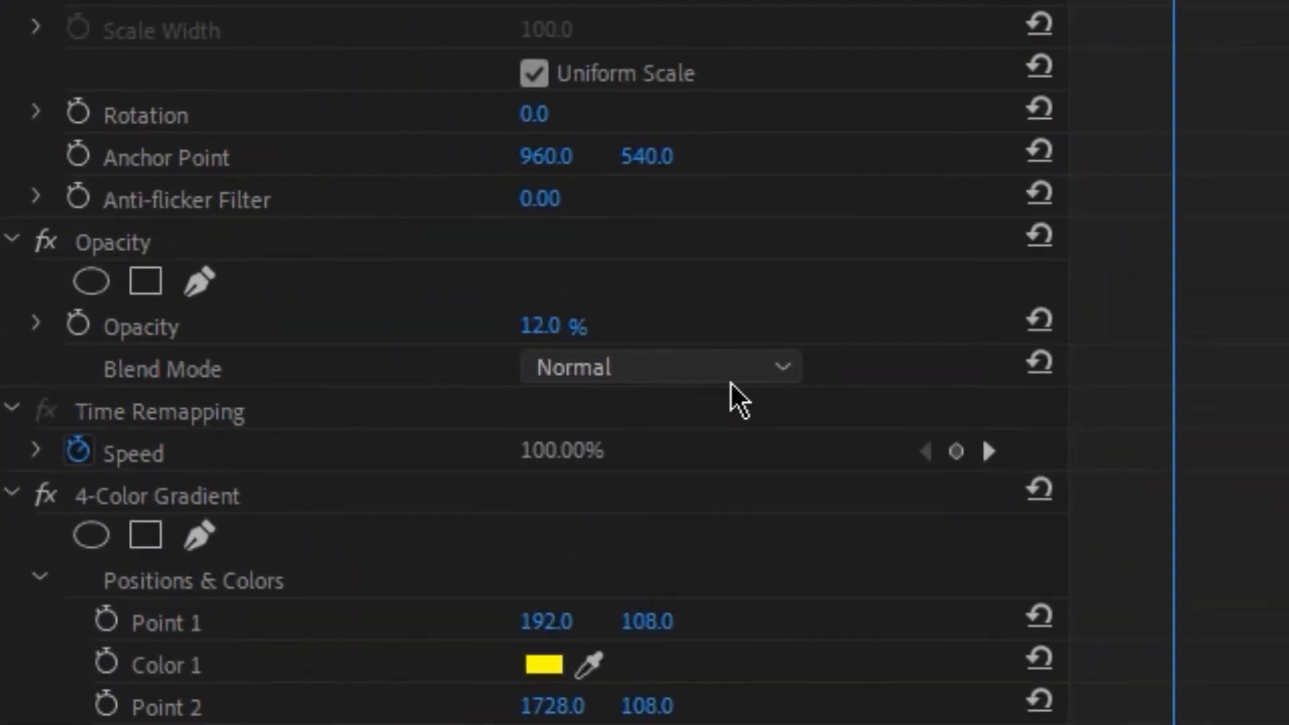
{"action": "left_click", "coordinate": [658, 367]}
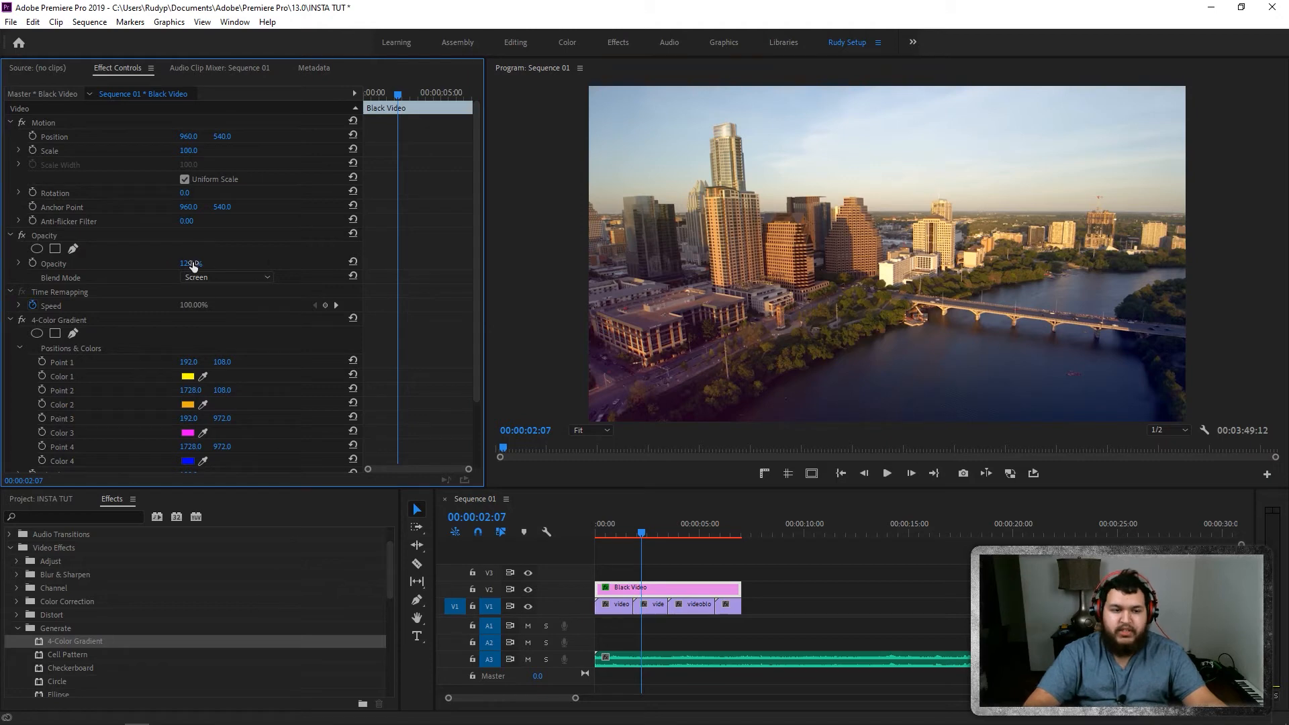
Blend the gradient layer in Screen mode and raise its opacity to 37%
{"action": "left_click_drag", "start_coordinate": [189, 263], "coordinate": [189, 263]}
{"action": "type", "text": "37"}
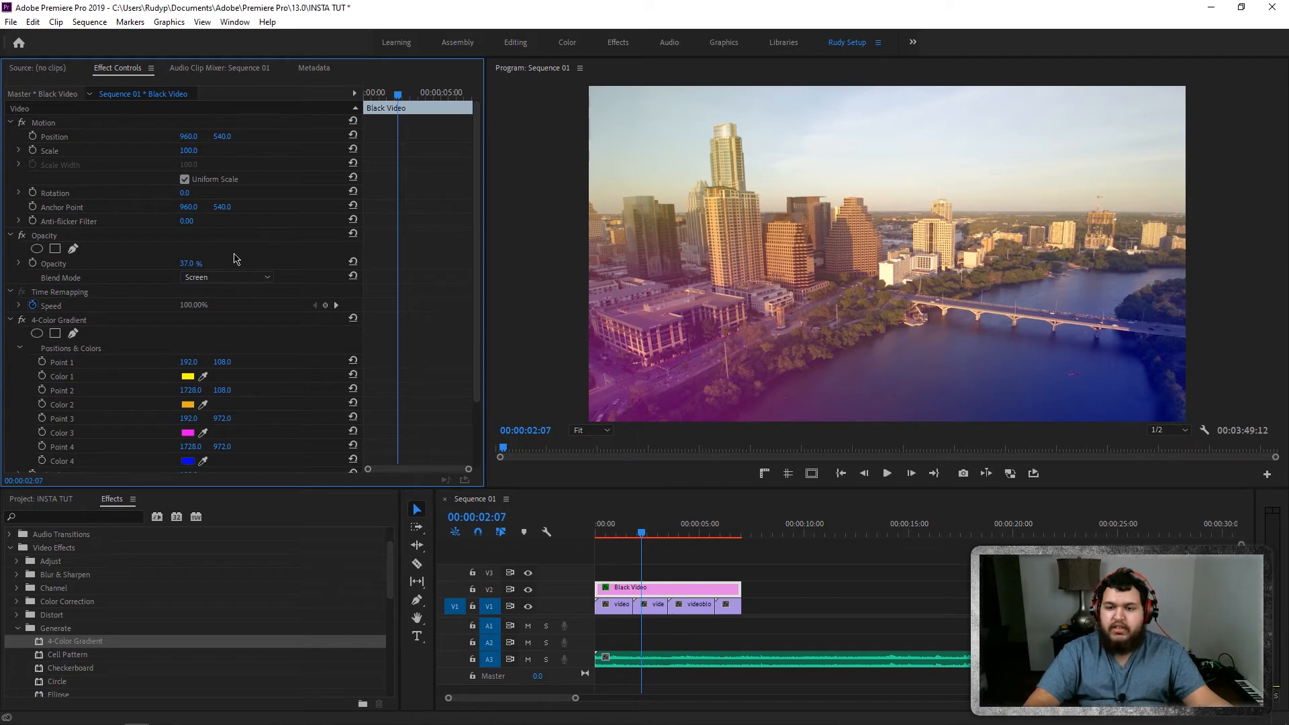
{"action": "left_click", "coordinate": [885, 473]}
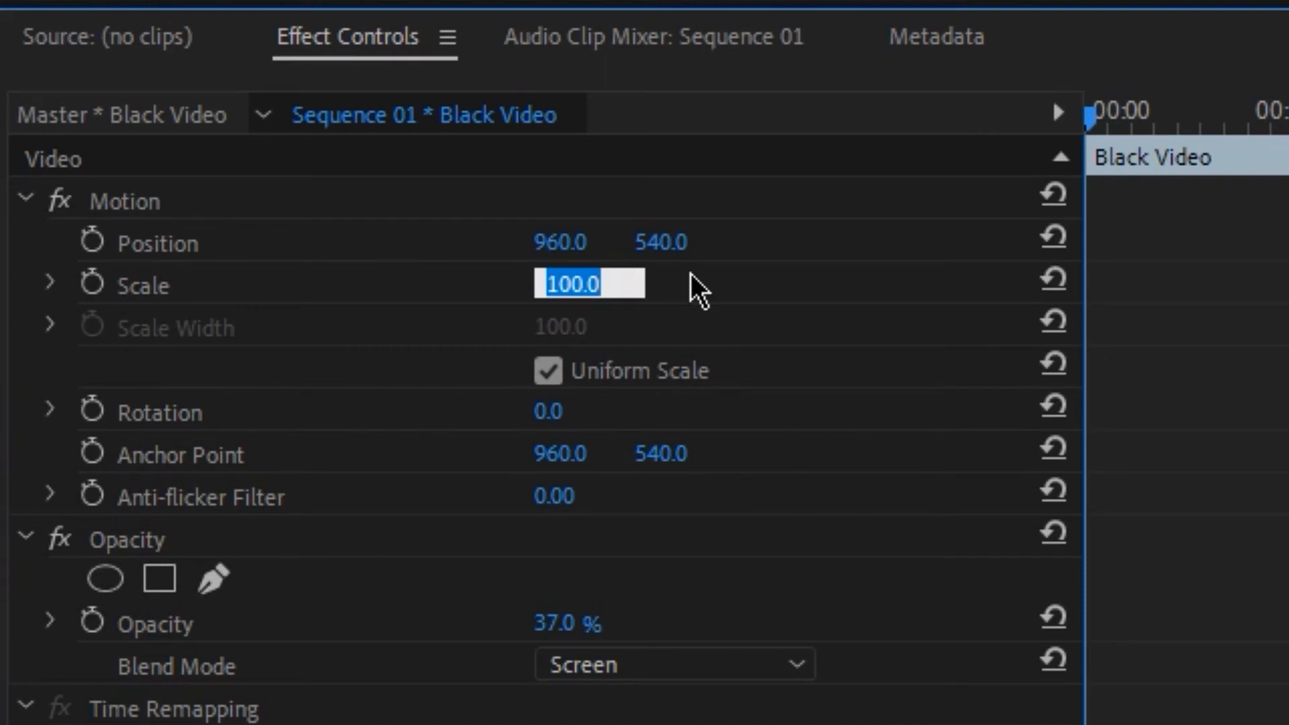
Scale the layer to 250, keyframe Rotation and enter 2x at about five seconds
{"action": "type", "text": "250"}
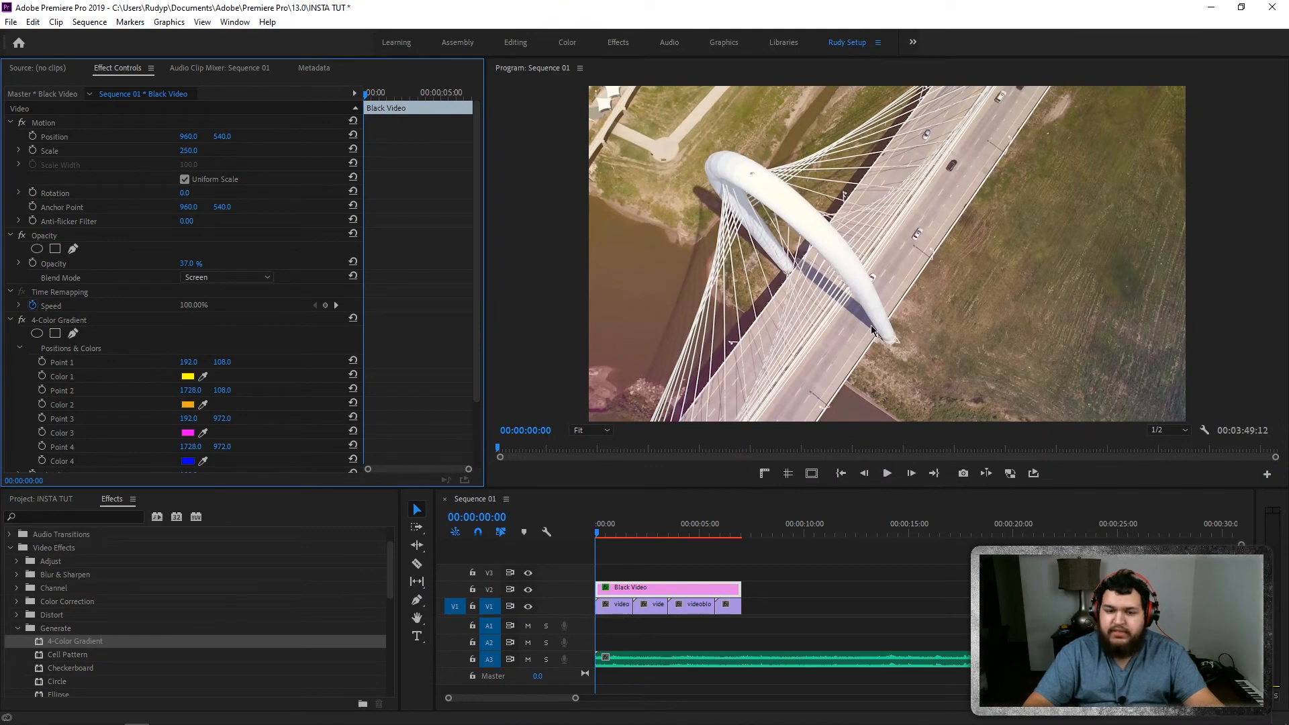
{"action": "mouse_move", "coordinate": [705, 288]}
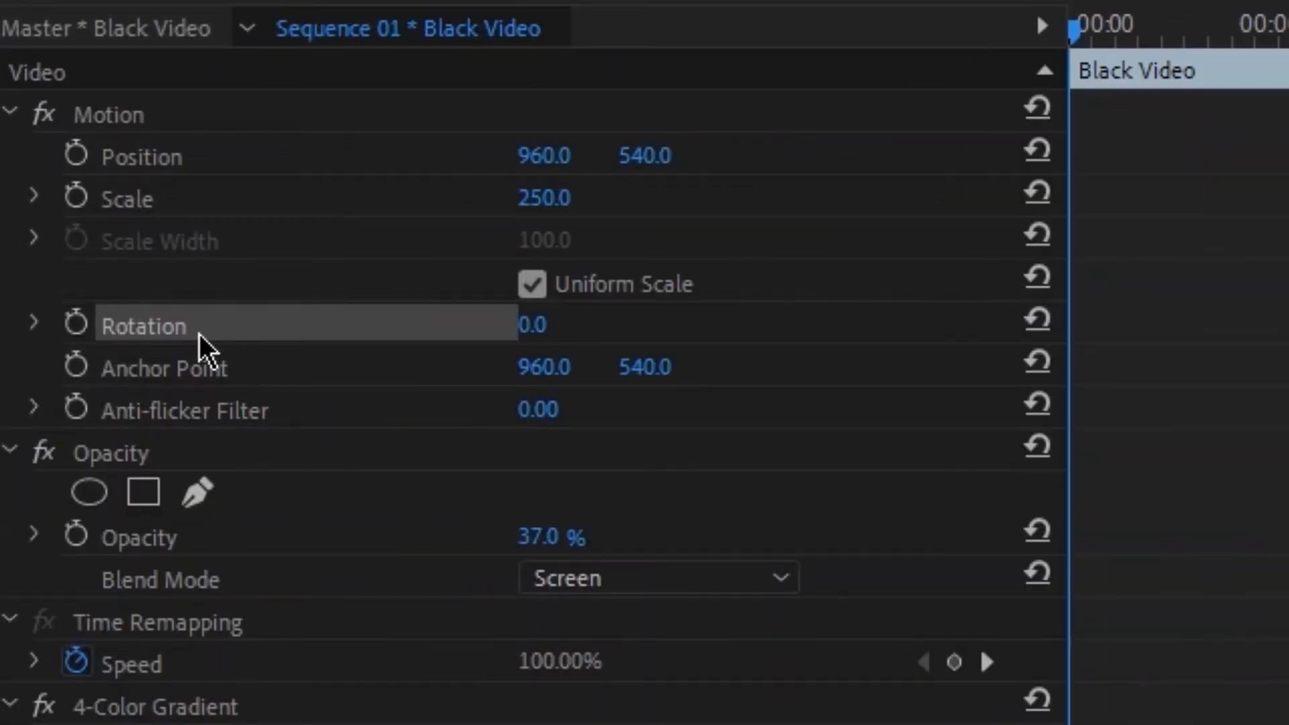
{"action": "left_click", "coordinate": [77, 324]}
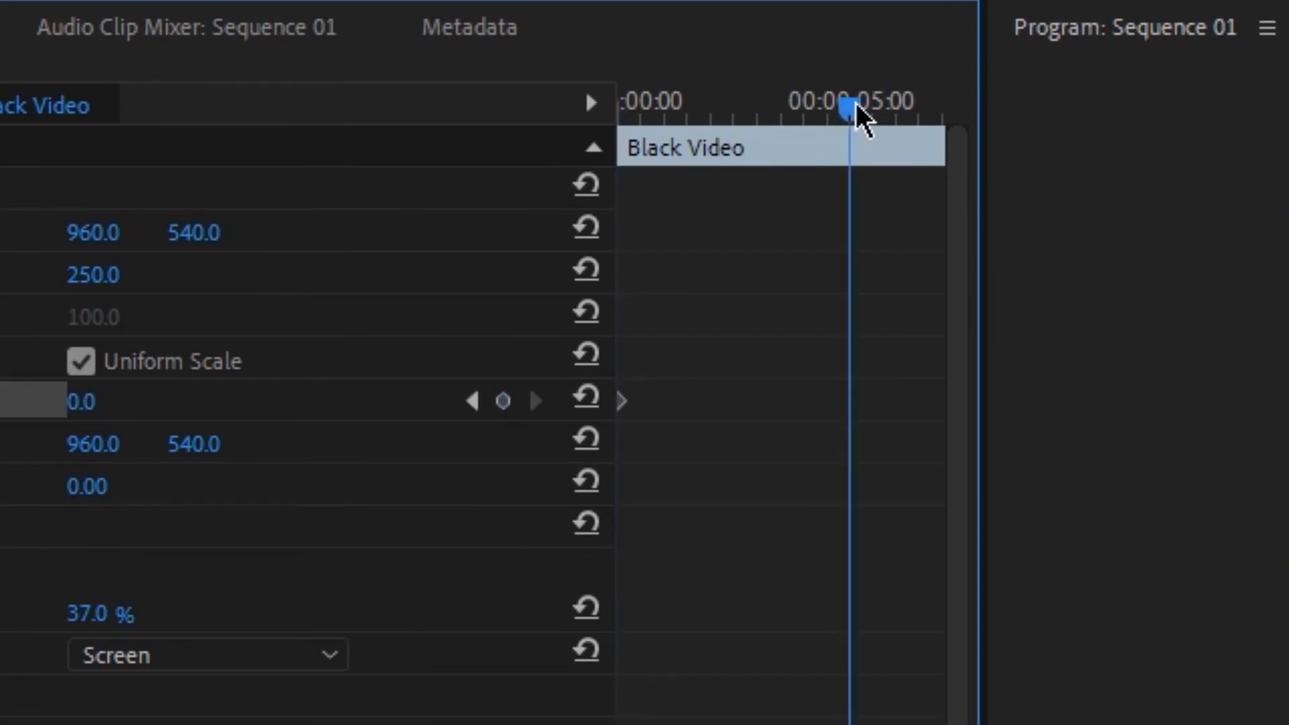
{"action": "left_click_drag", "start_coordinate": [848, 105], "coordinate": [941, 105]}
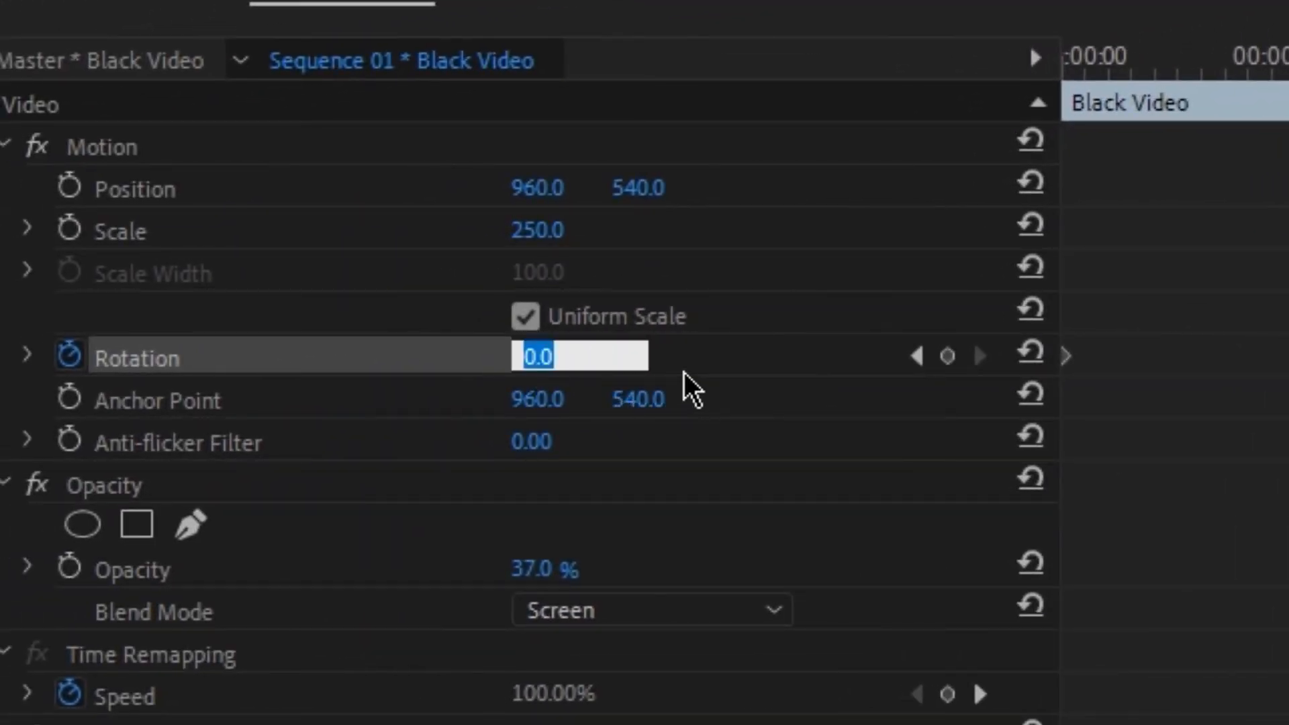
{"action": "type", "text": "2x"}
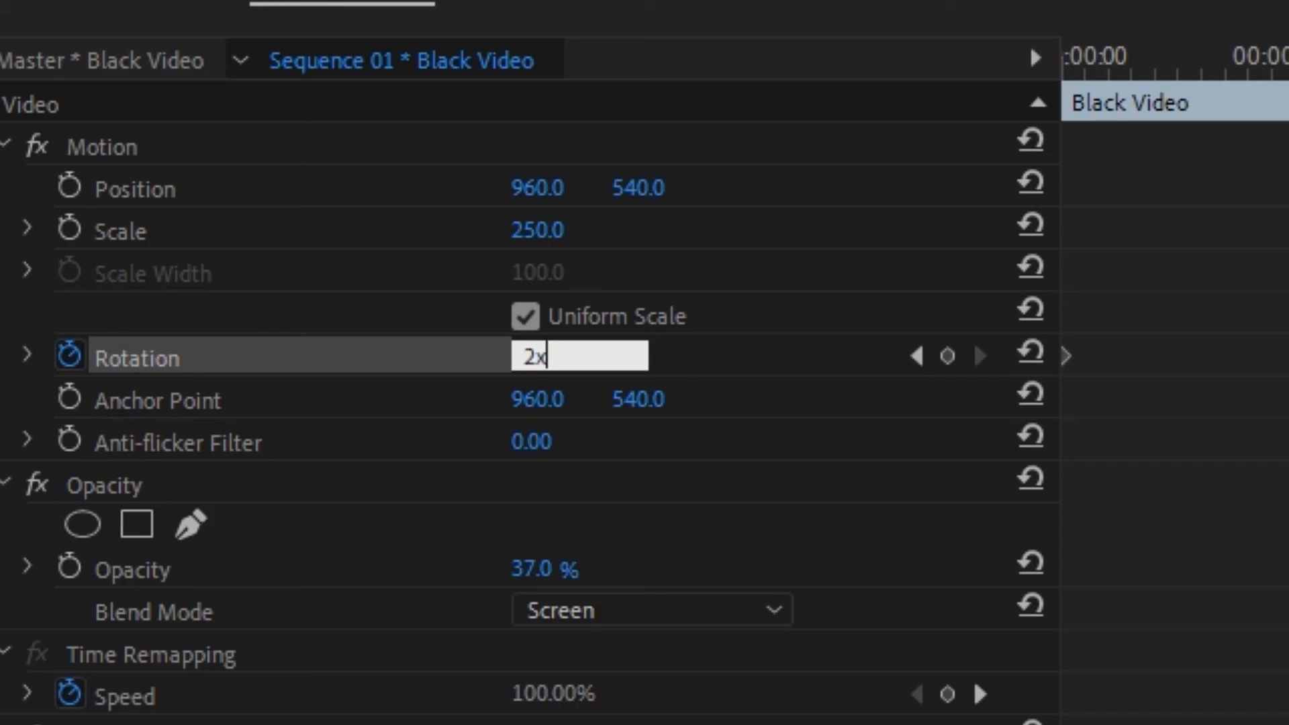